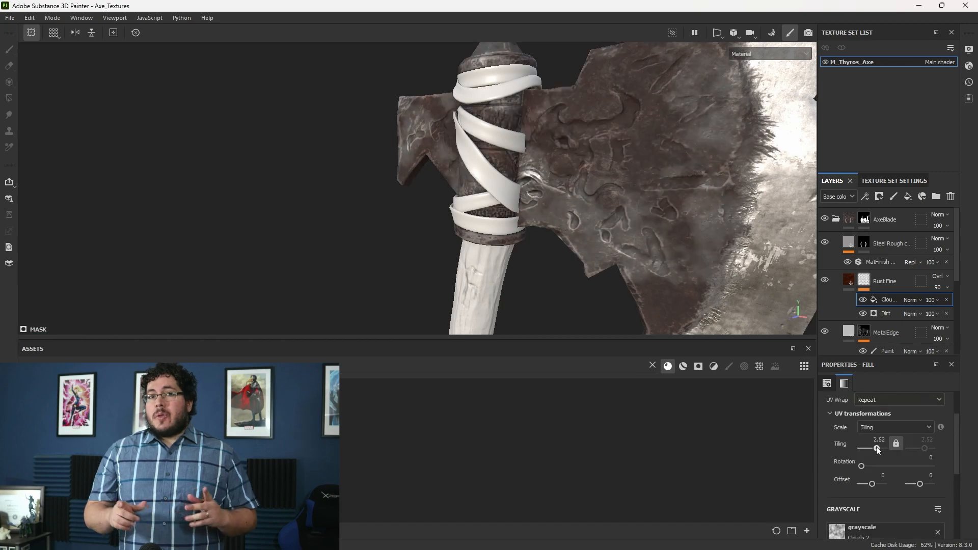
- Render the perspective camera in Arnold RenderView to preview the XGen SideBeard
{"action": "left_click", "coordinate": [887, 313]}
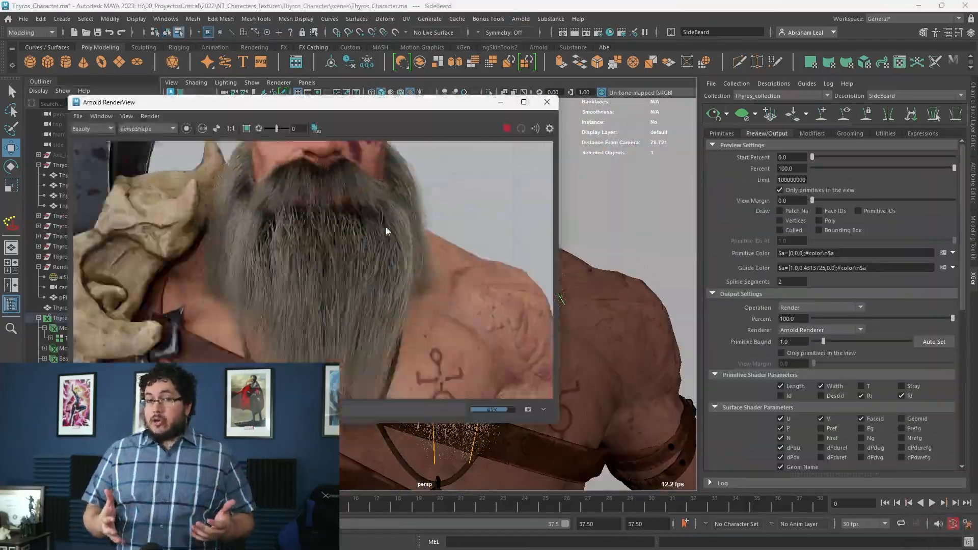
{"action": "left_click", "coordinate": [812, 132]}
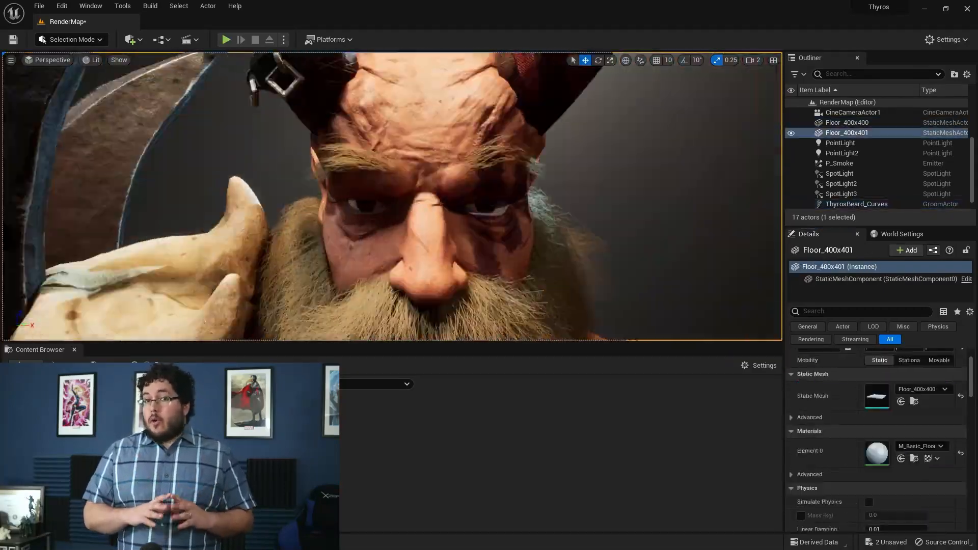
- Select ThyrosBeard_Curves in the Outliner to show its Groom Groups Desc hair settings
{"action": "left_click", "coordinate": [856, 194]}
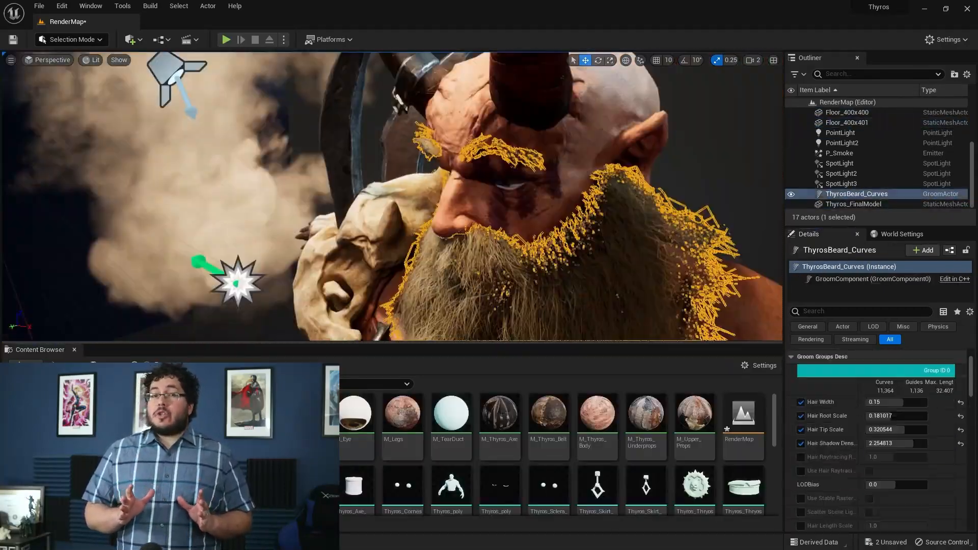